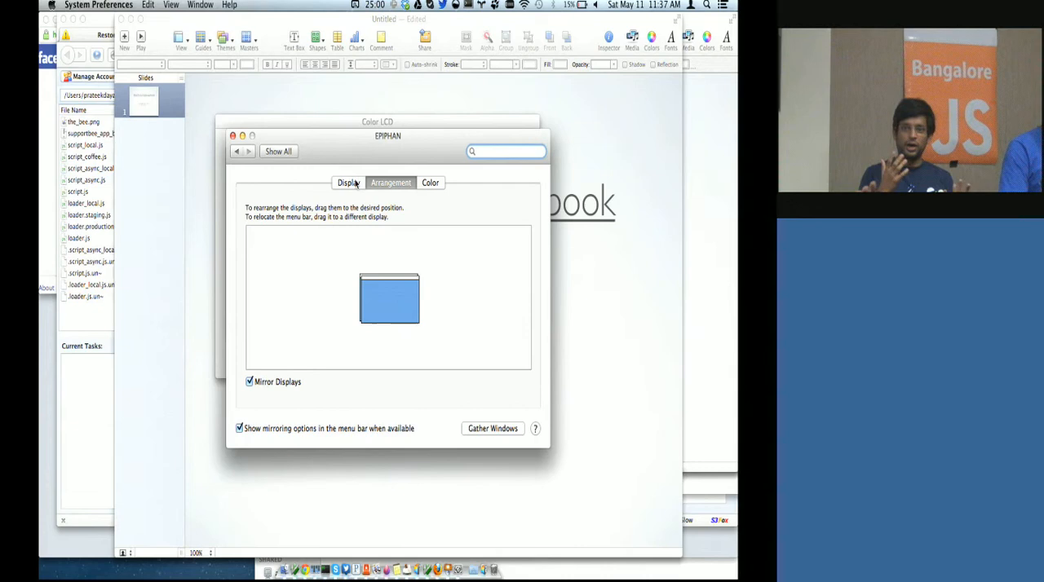
- Show the Display tab's Resolution list for the mirrored external display and scroll through its options
{"action": "left_click", "coordinate": [349, 182]}
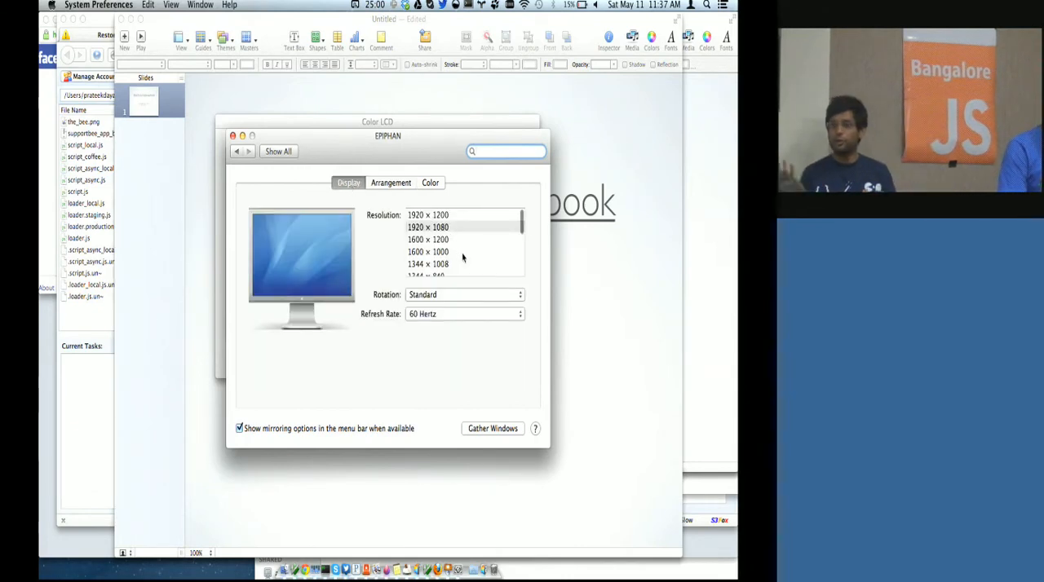
{"action": "scroll", "scroll_direction": "down", "scroll_amount": 3}
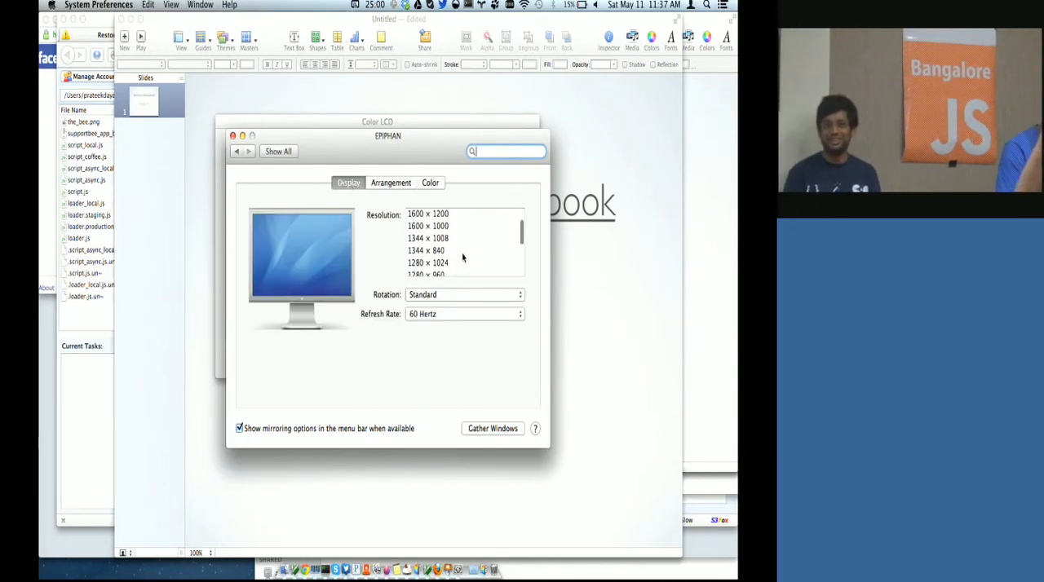
{"action": "scroll", "scroll_direction": "down", "scroll_amount": 3}
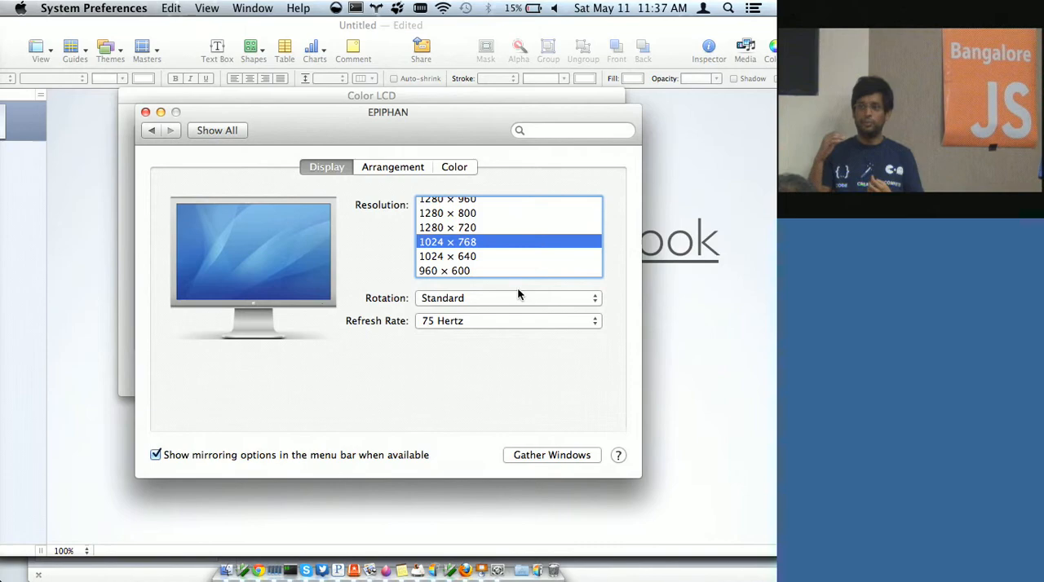
{"action": "mouse_move", "coordinate": [408, 283]}
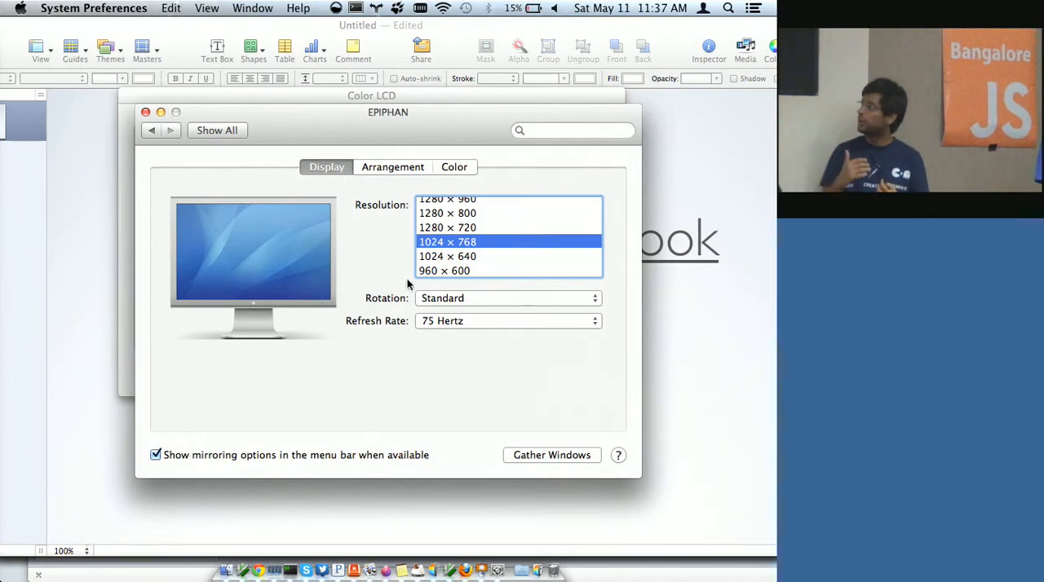
{"action": "mouse_move", "coordinate": [199, 146]}
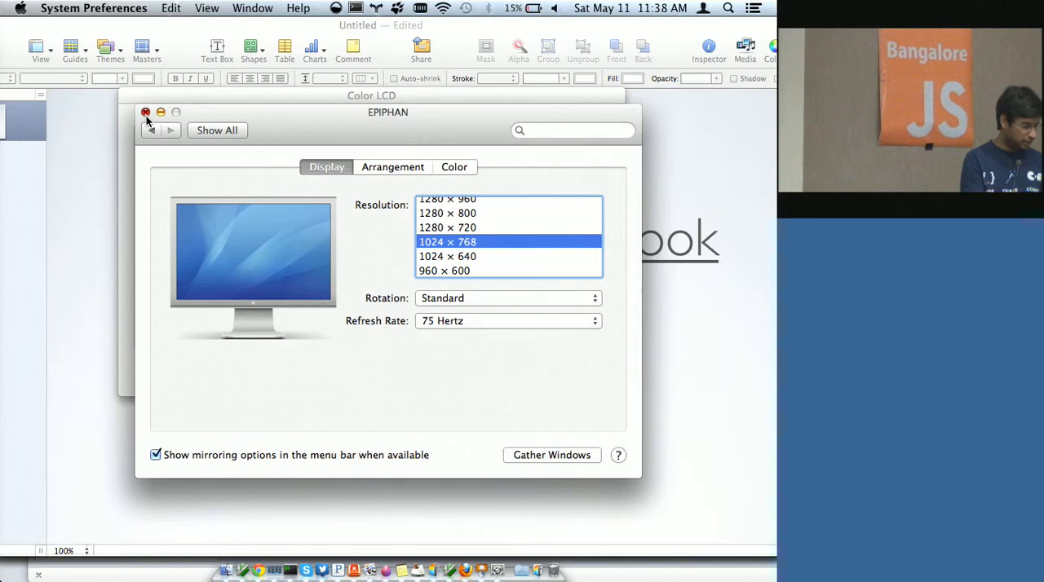
- Close the System Preferences display settings window, leaving the mirrored 1024 × 768 at 75 Hertz
{"action": "left_click", "coordinate": [147, 111]}
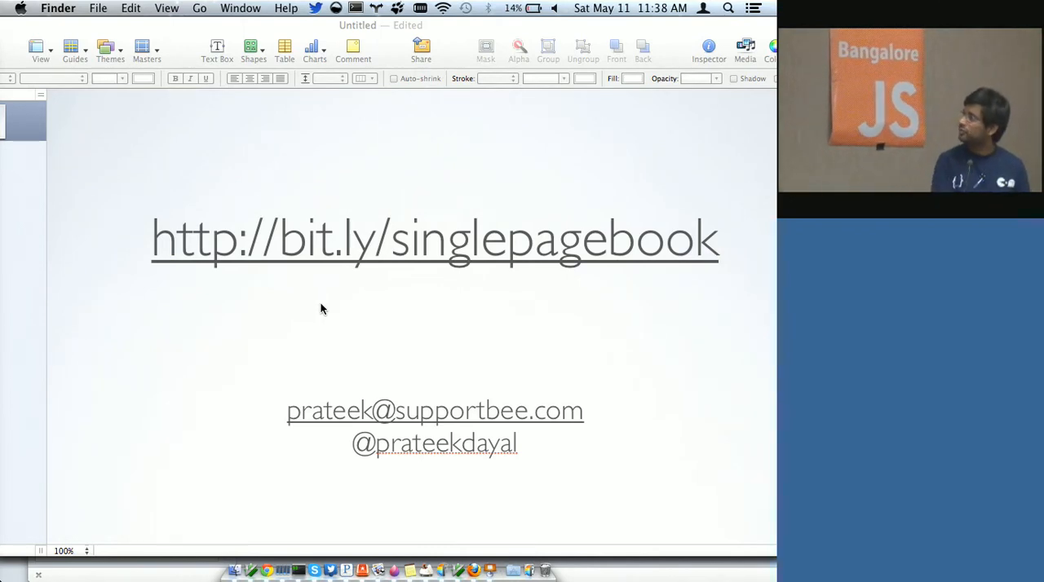
{"action": "mouse_move", "coordinate": [325, 329]}
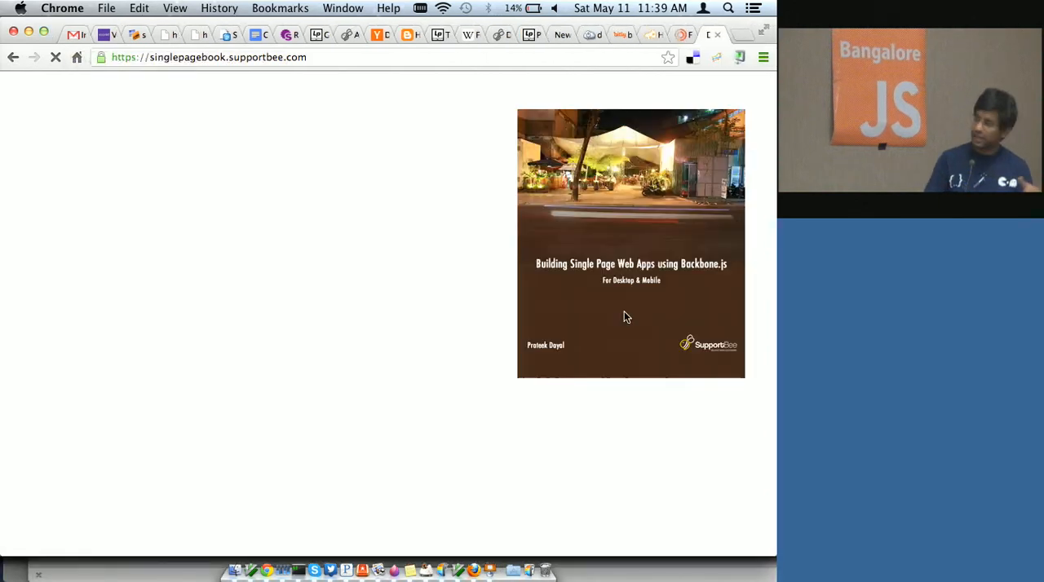
- Scroll the singlepagebook.supportbee.com page down to the email signup form and Table of Contents
{"action": "scroll", "scroll_direction": "down", "scroll_amount": 3}
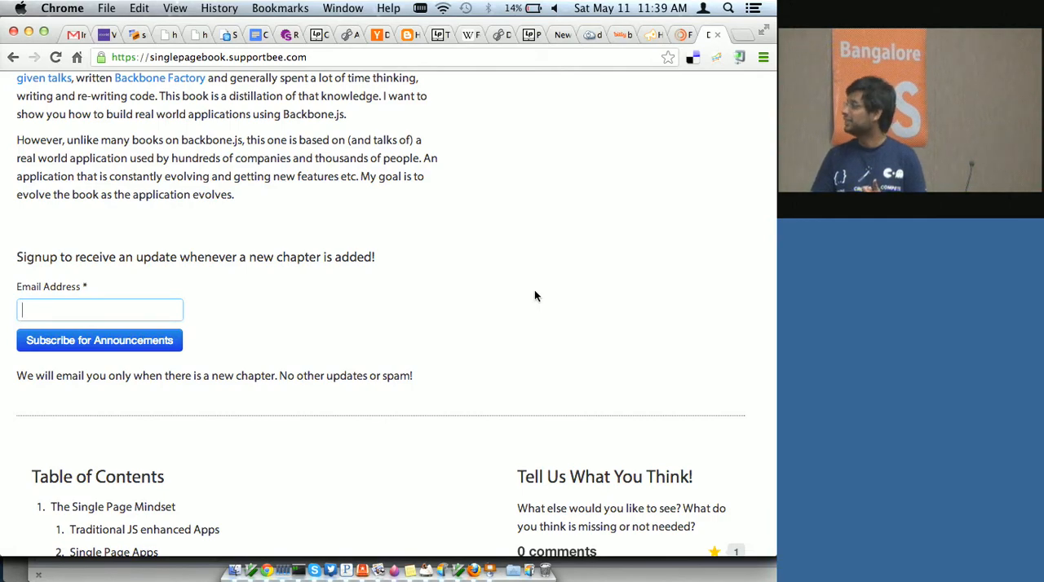
{"action": "scroll", "scroll_direction": "down", "scroll_amount": 3}
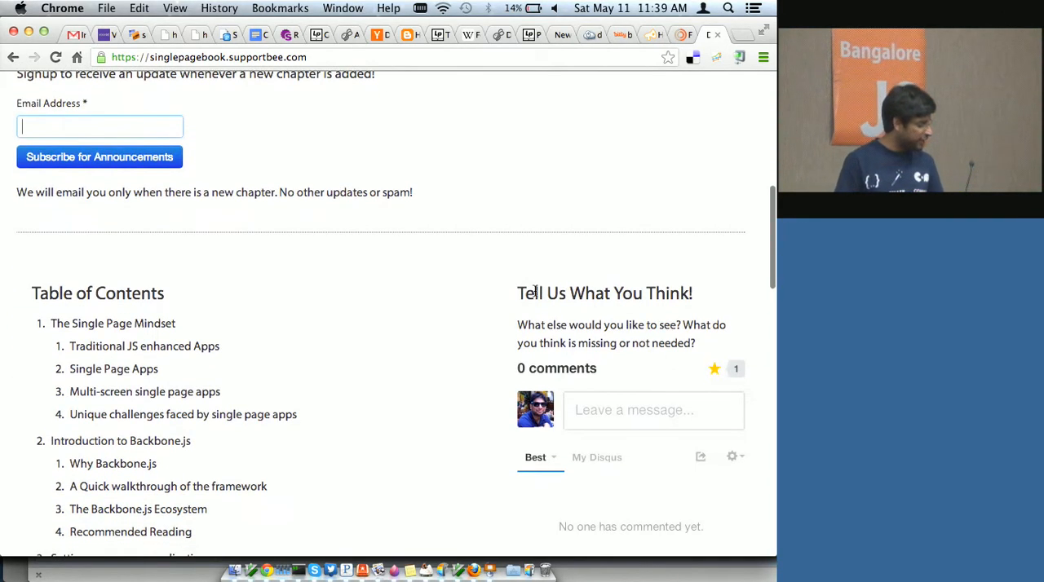
{"action": "scroll", "scroll_direction": "down", "scroll_amount": 3}
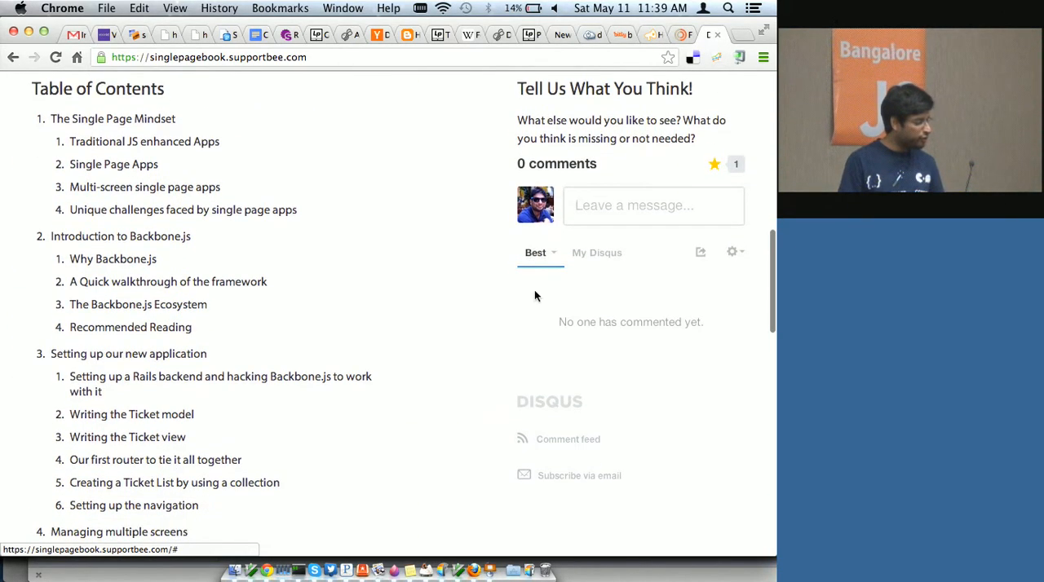
{"action": "scroll", "scroll_direction": "down", "scroll_amount": 3}
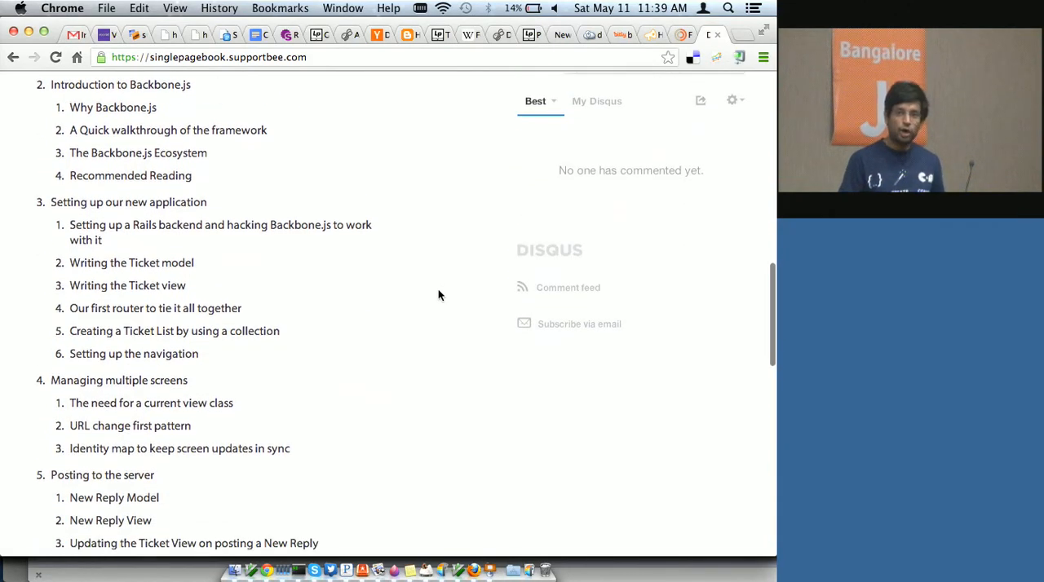
{"action": "scroll", "scroll_direction": "down", "scroll_amount": 3}
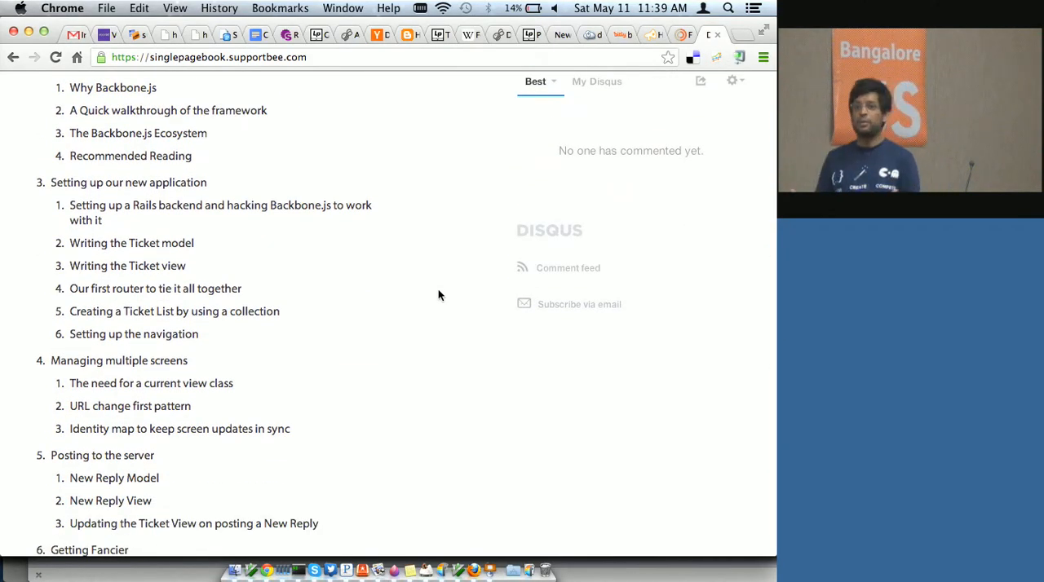